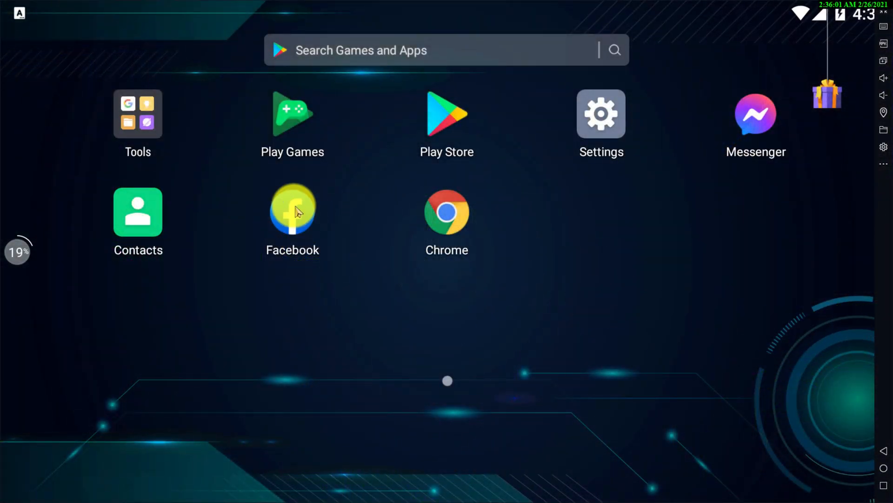
Launch Facebook and scroll its main menu down to the expanded Settings & Privacy section.
left_click(292, 212)
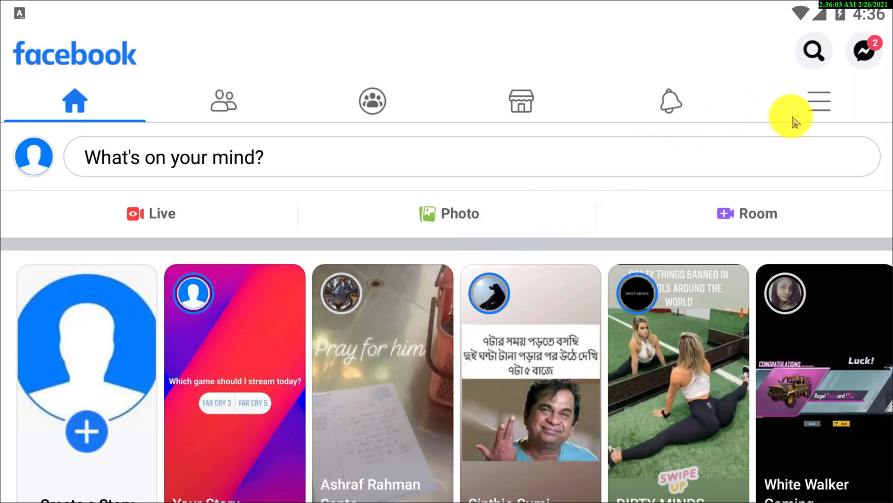
left_click(818, 101)
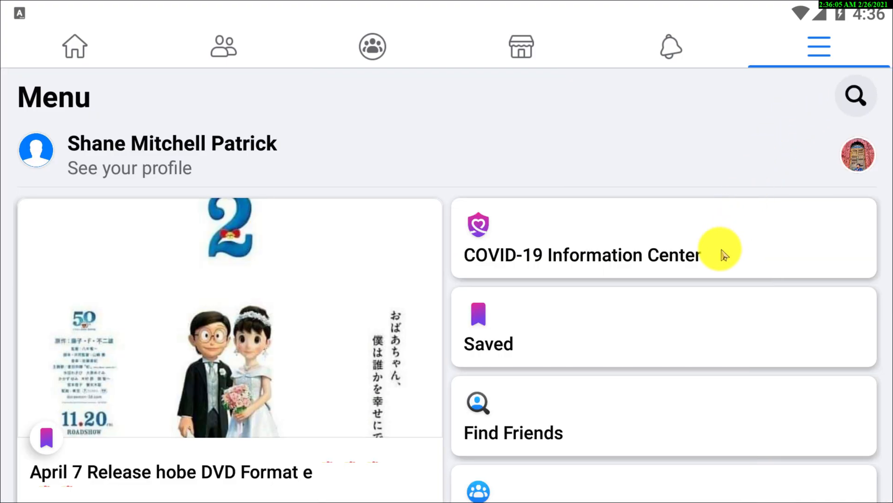
scroll("down", 3)
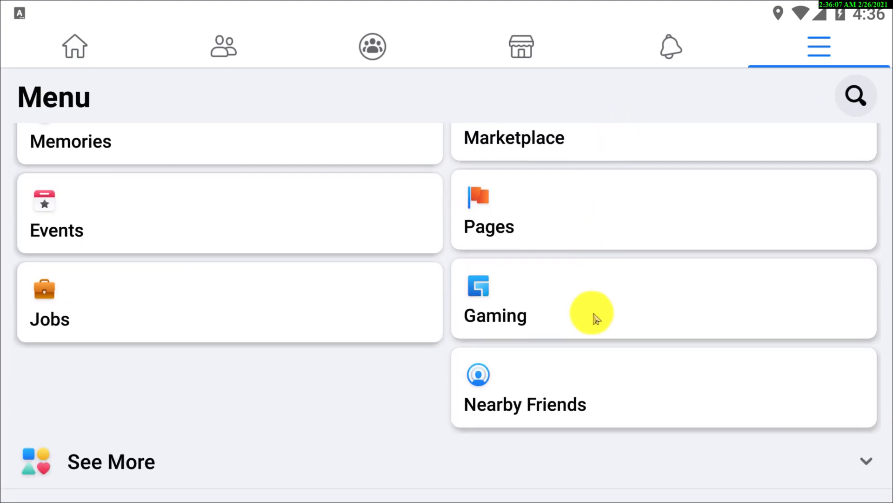
scroll("down", 3)
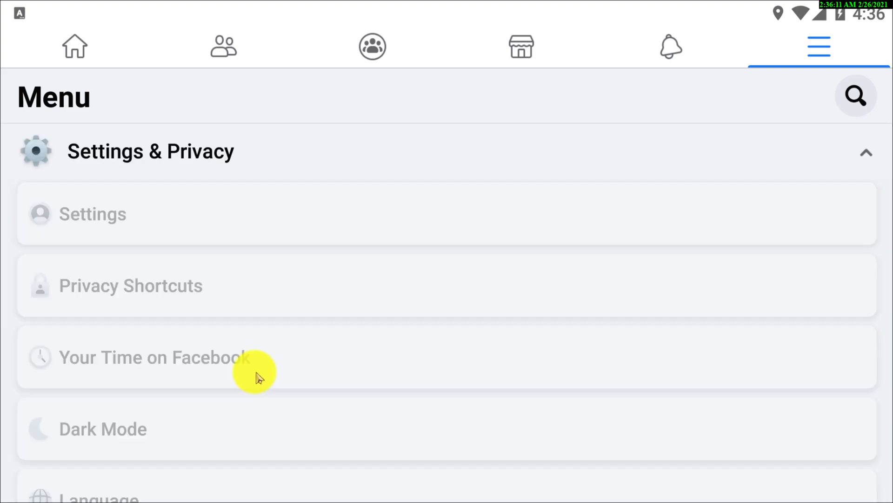
Enter Settings and scroll past Account, Security and Privacy to the Notifications section.
left_click(93, 214)
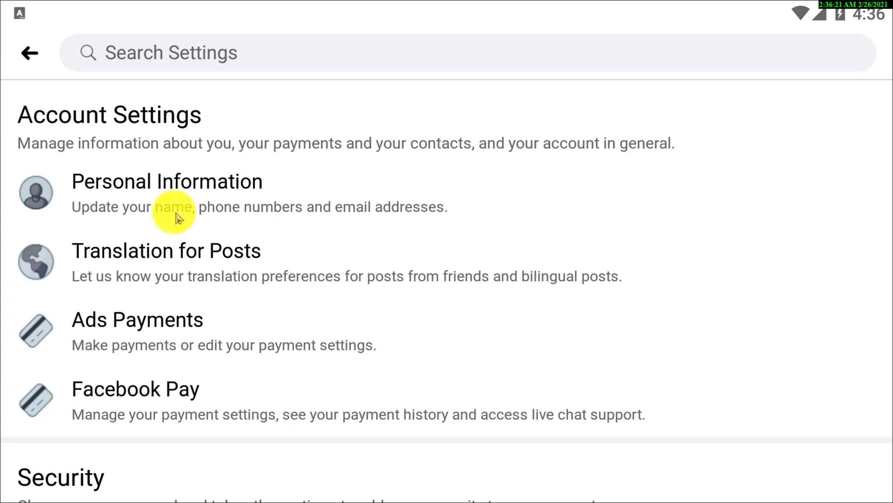
mouse_move(296, 191)
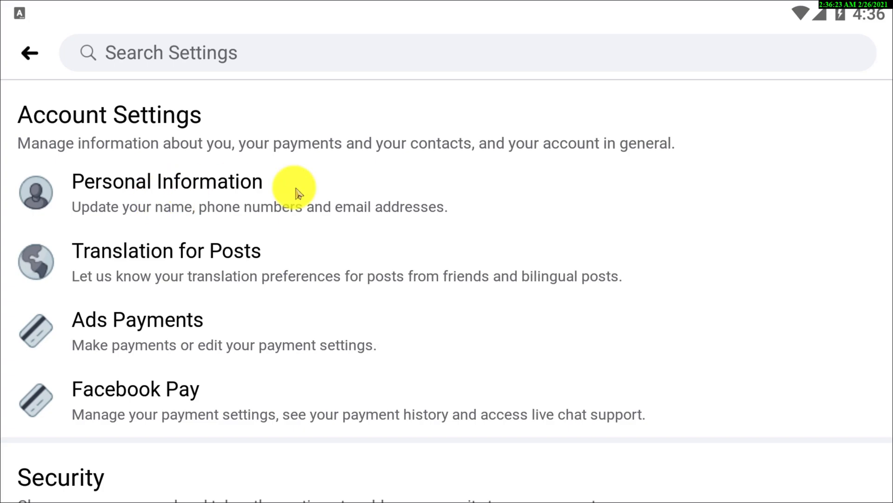
scroll("down", 3)
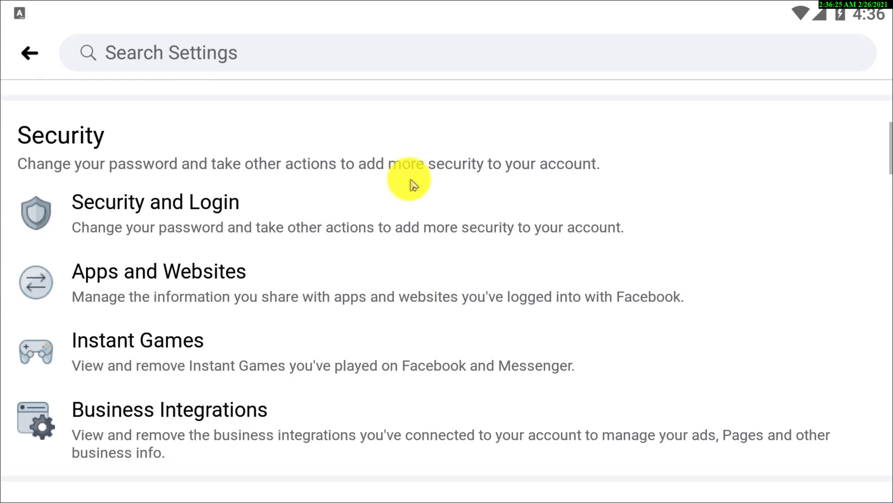
scroll("down", 3)
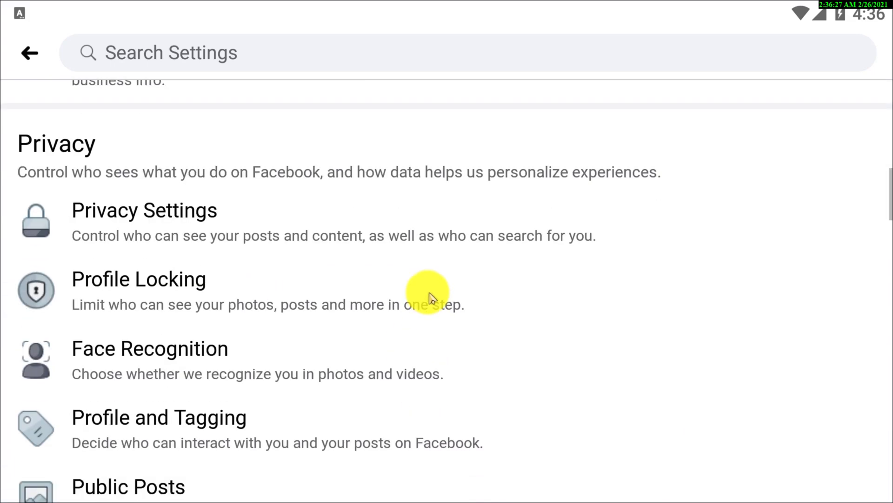
scroll("down", 3)
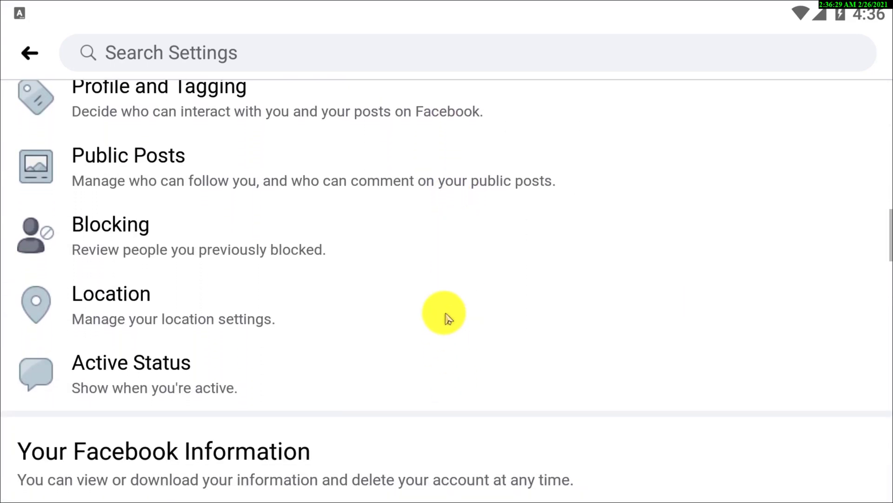
scroll("down", 3)
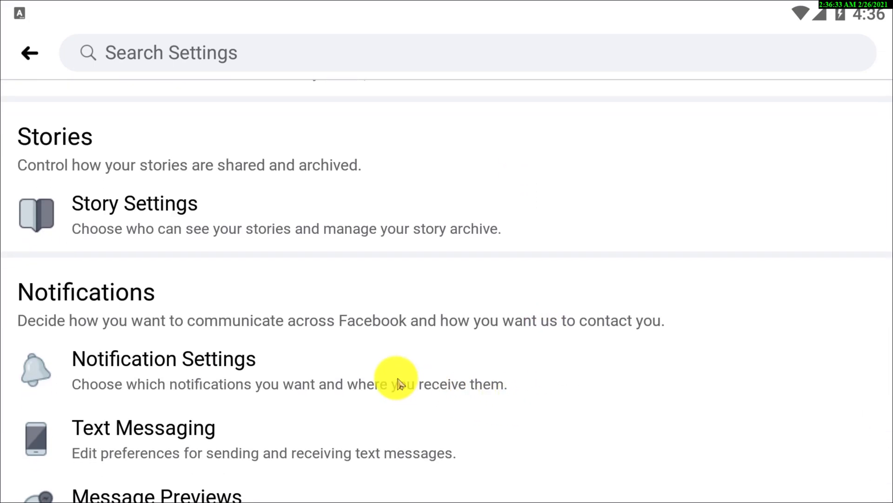
Enter Notification Settings and browse the categories down to Comments.
left_click(163, 359)
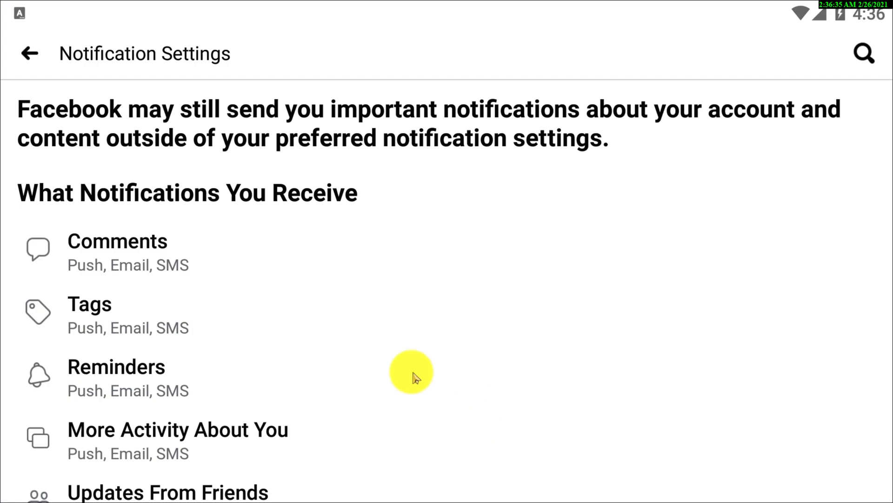
scroll("down", 3)
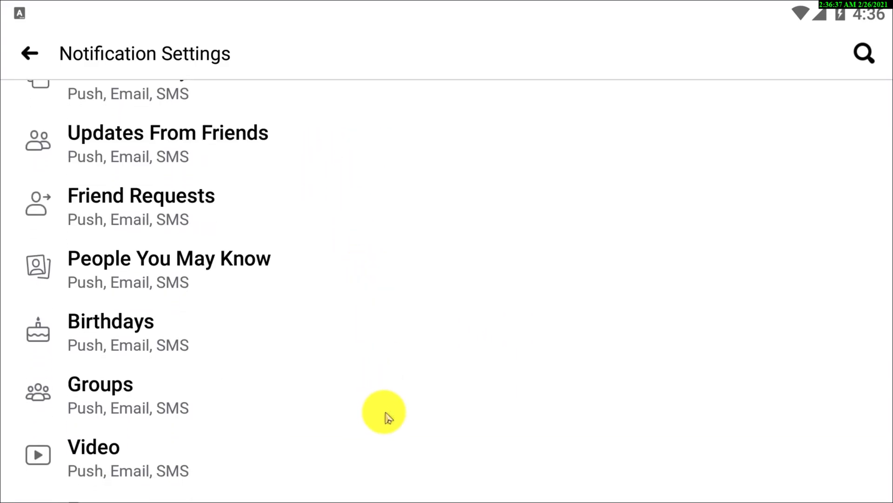
scroll("down", 3)
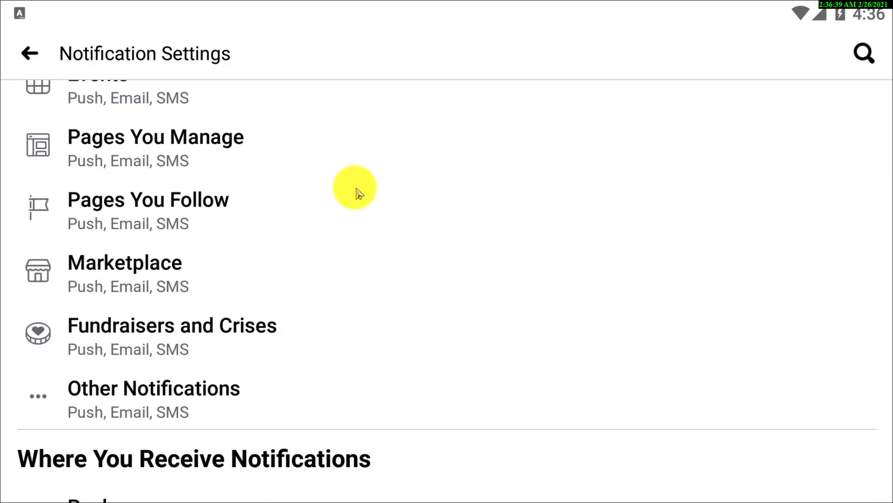
scroll("down", 3)
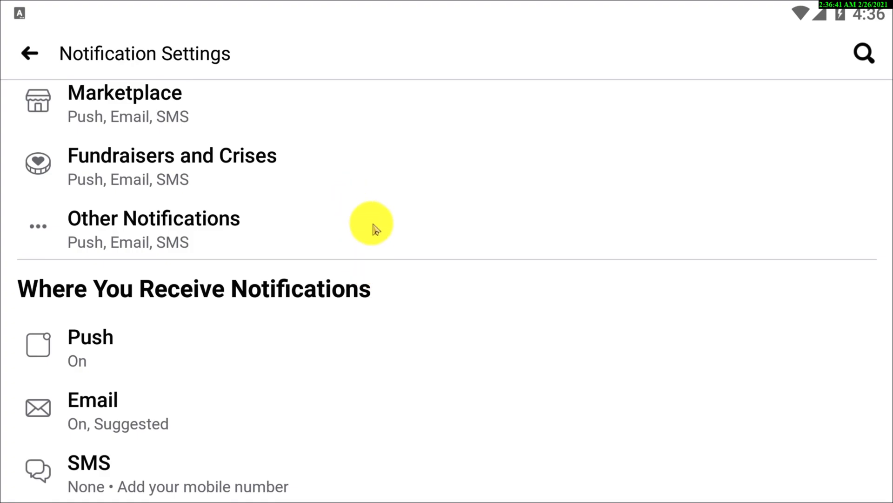
scroll("up", 3)
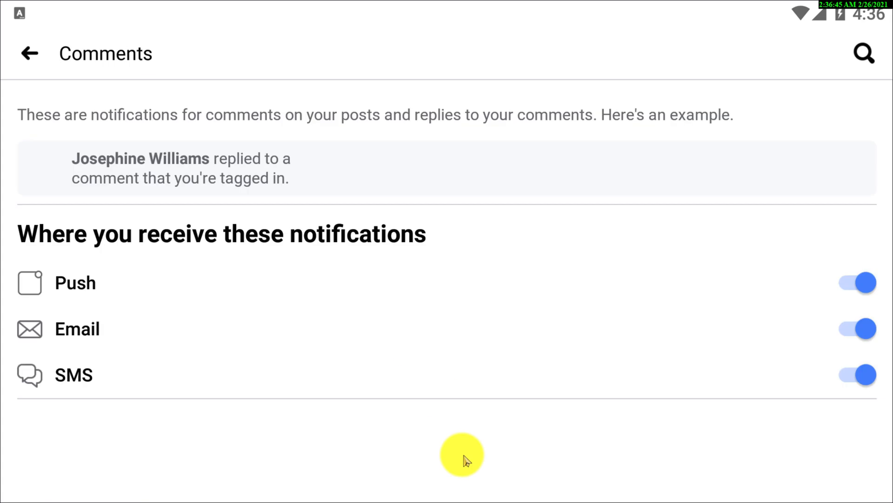
mouse_move(819, 284)
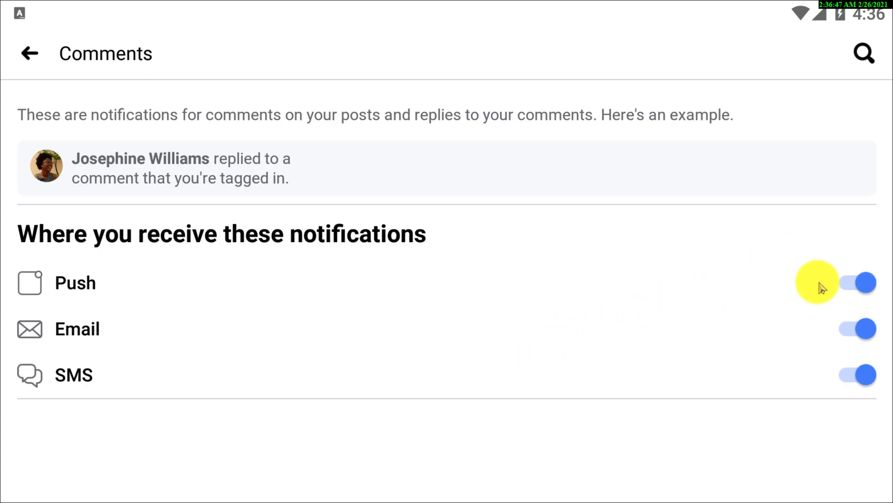
Make Comments notifications in-app only, with push, email and SMS off.
left_click(863, 283)
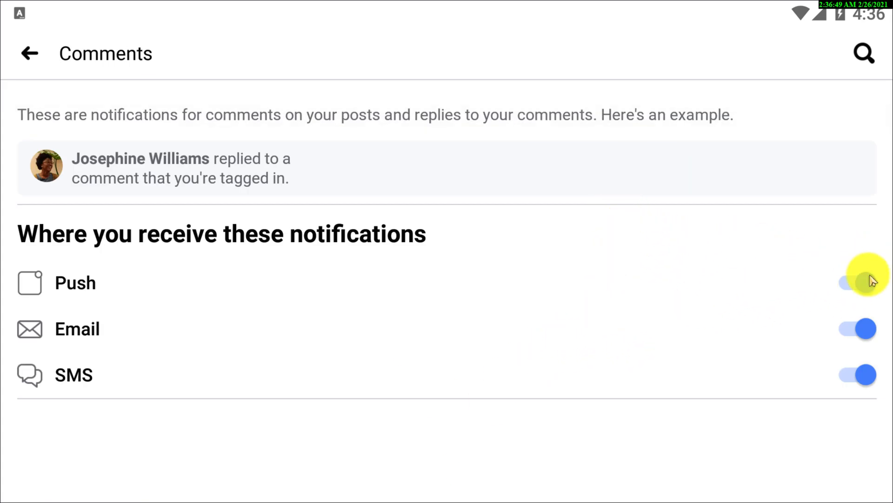
left_click(857, 283)
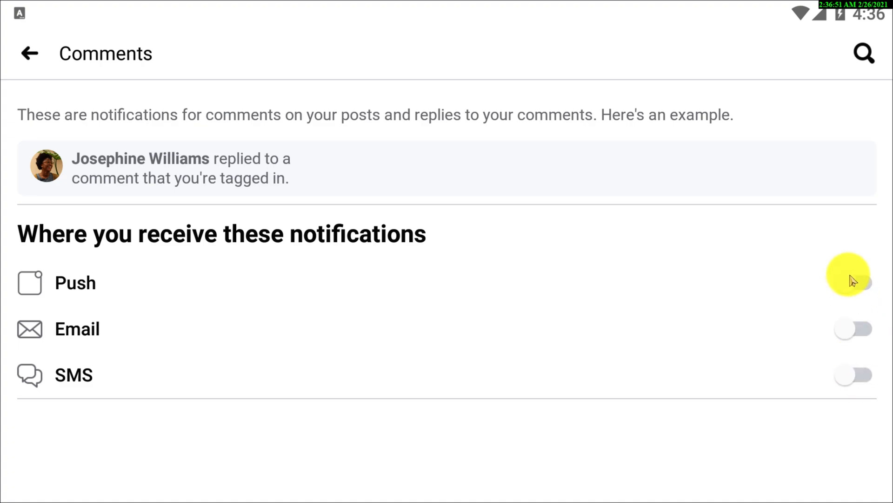
left_click(29, 53)
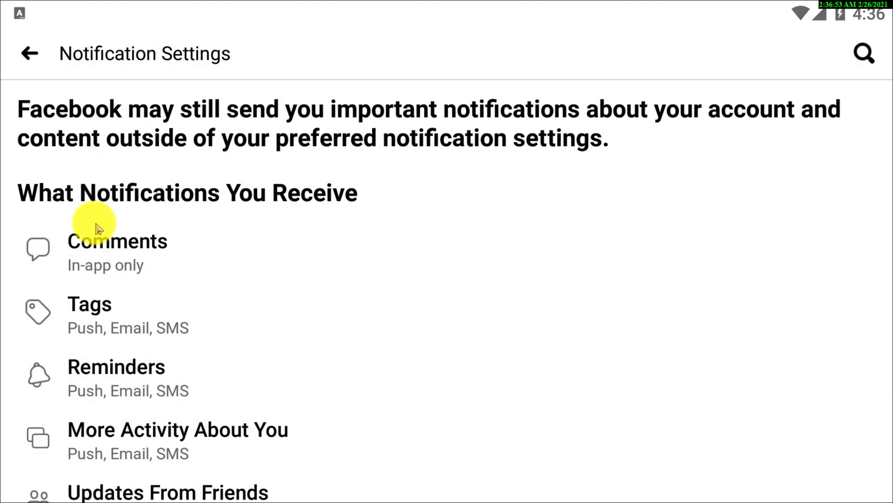
Make Tags notifications in-app only, with its delivery channels off.
left_click(89, 303)
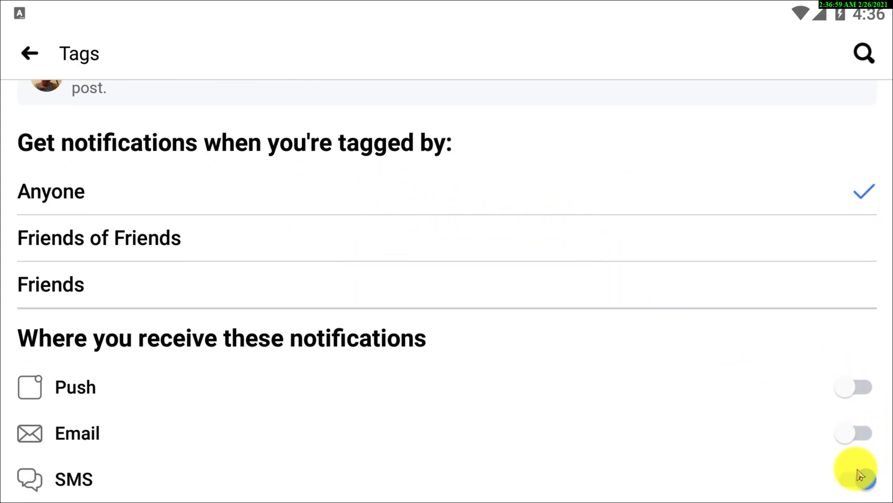
left_click(29, 53)
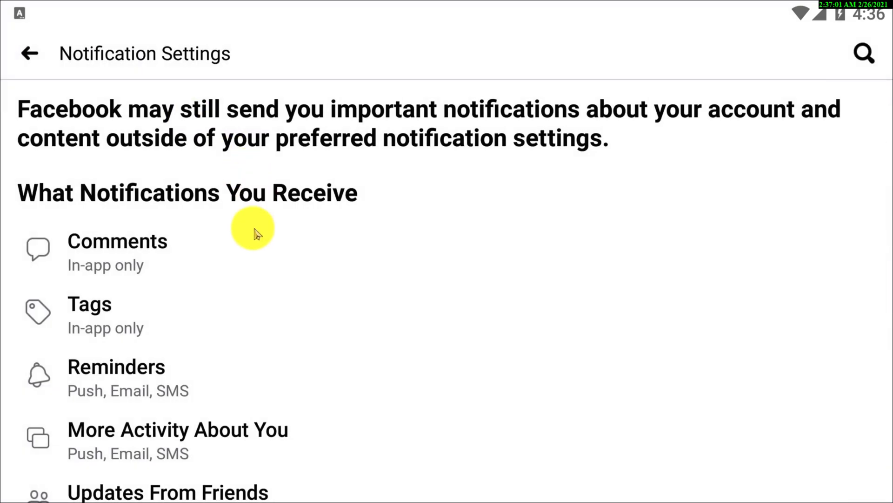
left_click(116, 366)
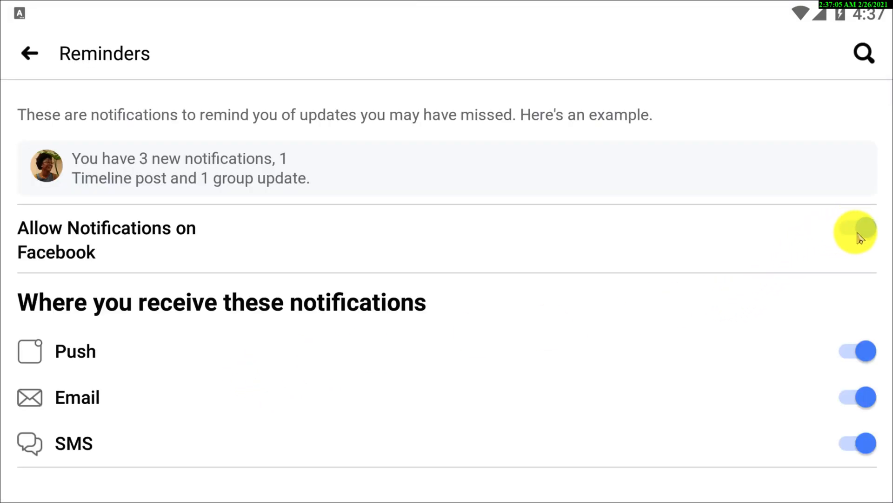
Turn off Reminders notifications entirely and confirm.
left_click(856, 232)
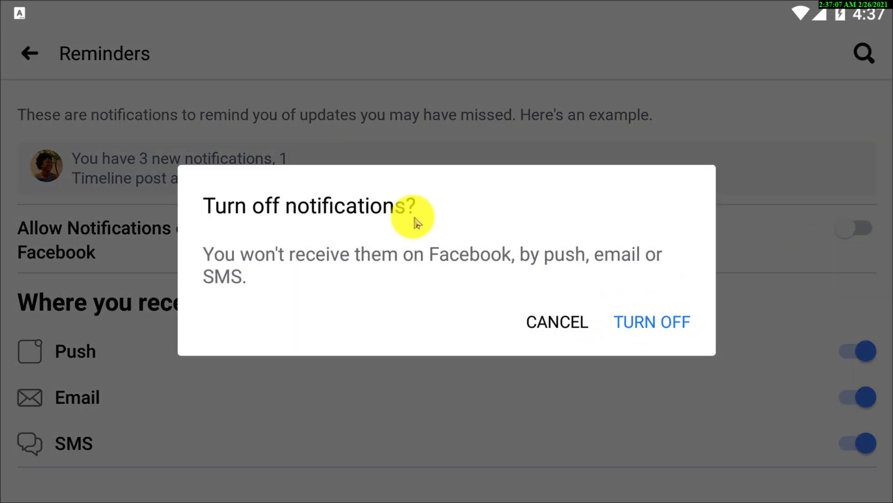
mouse_move(653, 318)
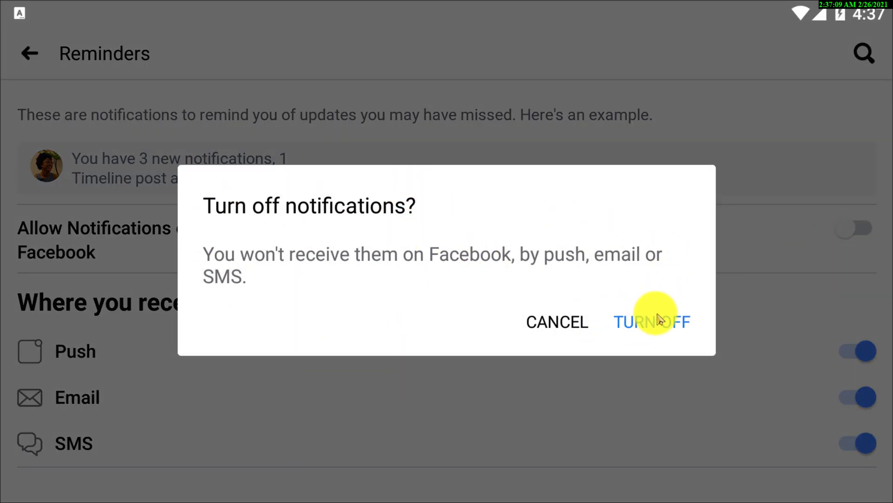
left_click(652, 321)
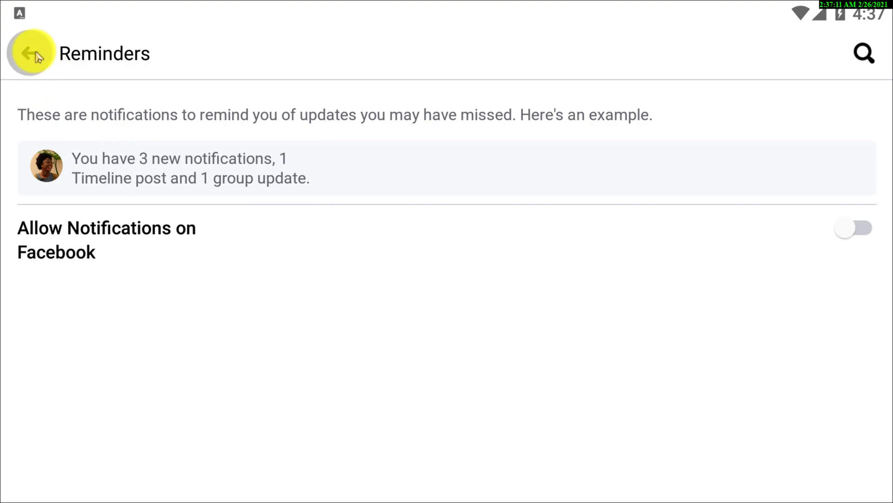
left_click(30, 53)
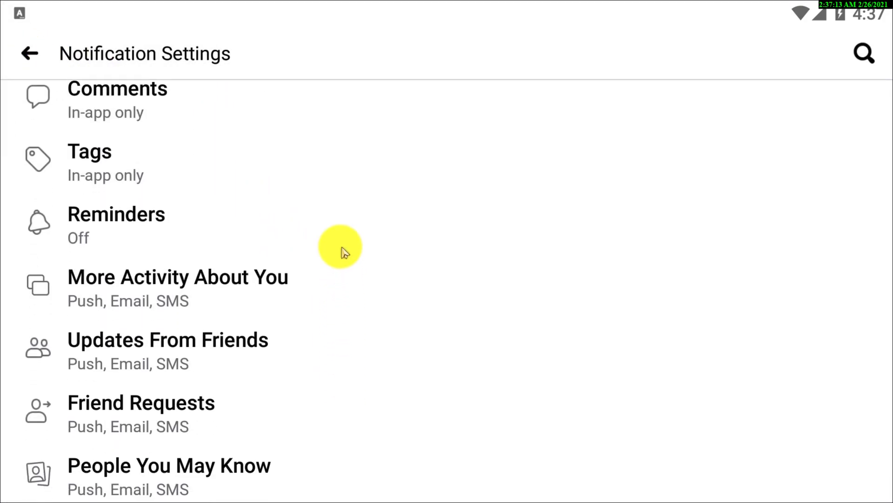
Turn off More Activity About You notifications entirely and confirm.
left_click(177, 287)
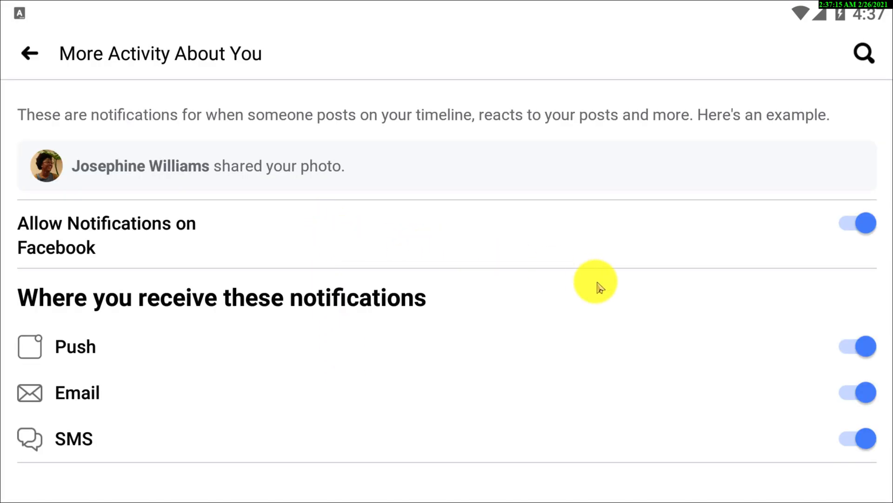
left_click(856, 223)
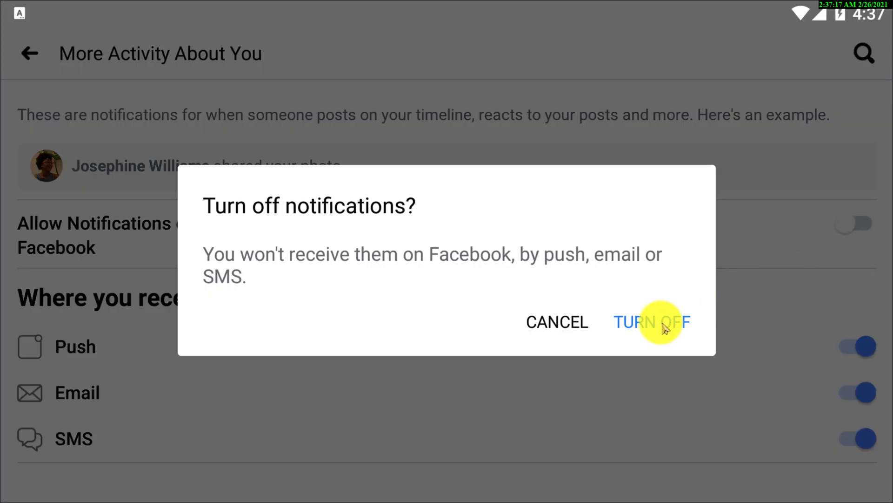
left_click(653, 321)
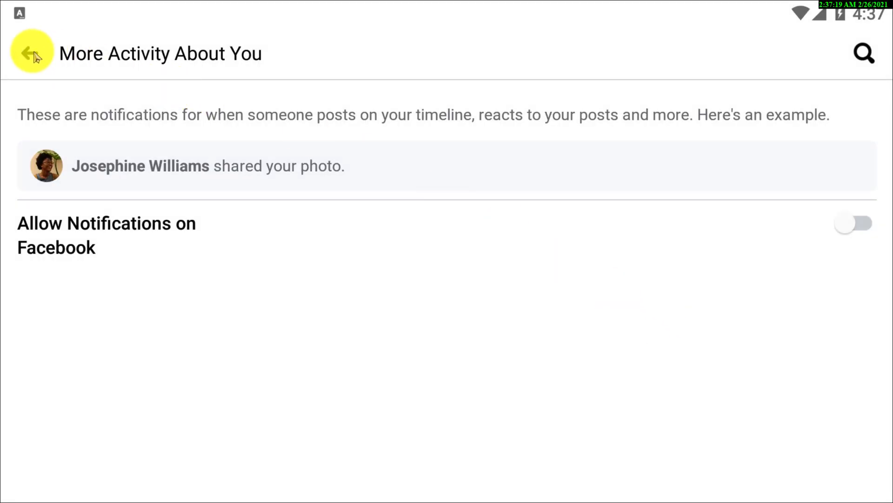
left_click(30, 52)
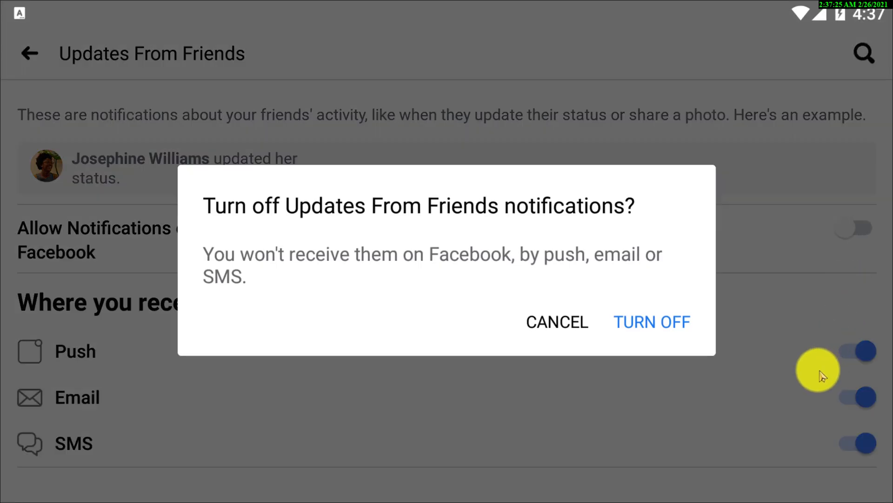
Confirm Updates From Friends off, then move on to Friend Requests.
left_click(651, 321)
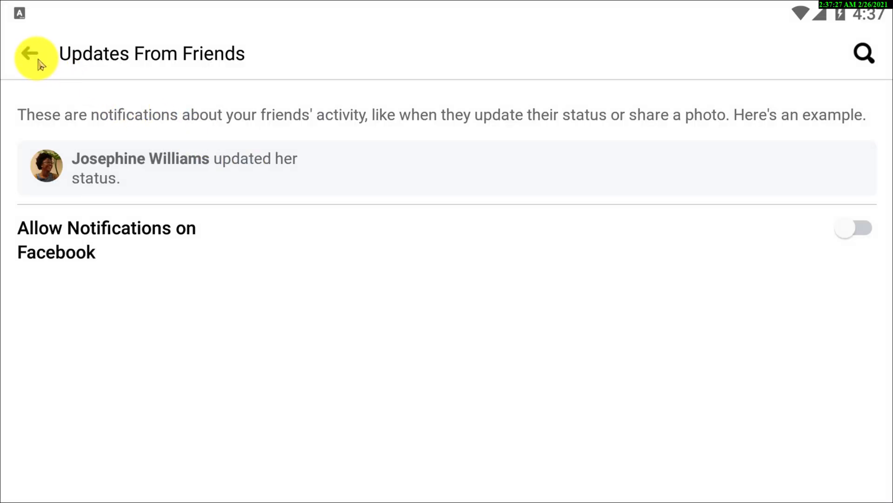
left_click(30, 53)
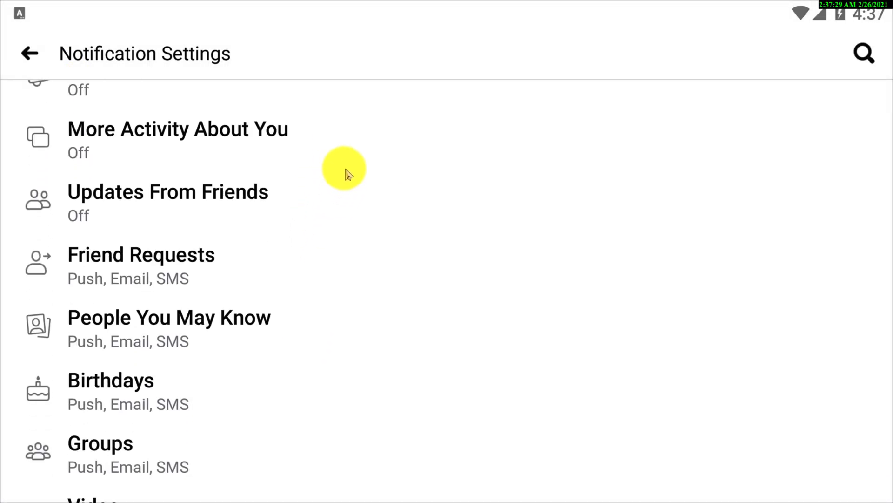
left_click(140, 254)
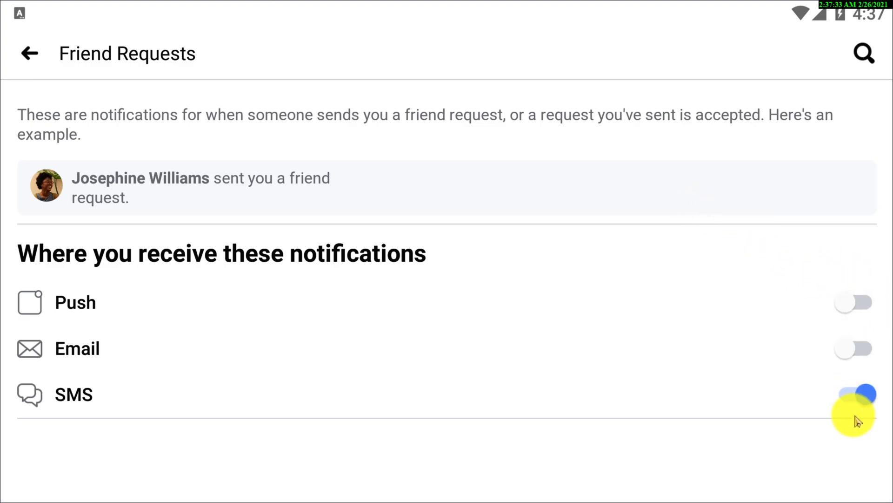
Switch off SMS for Friend Requests so it is in-app only.
left_click(30, 54)
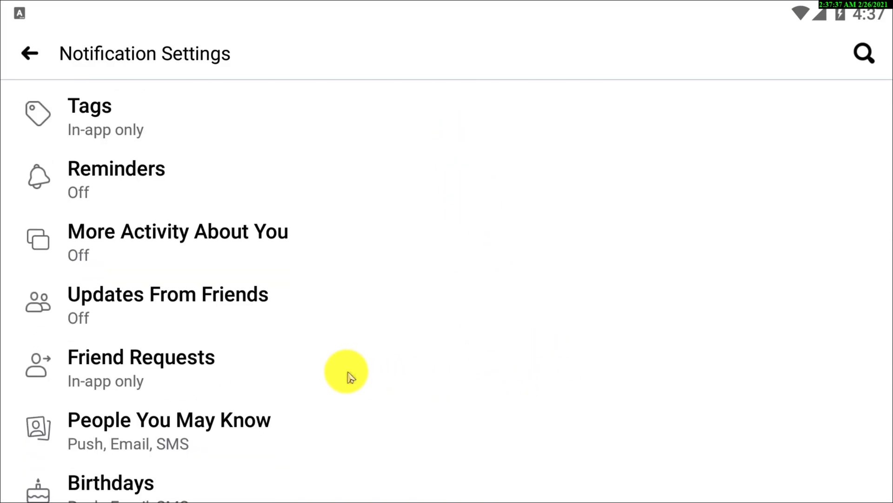
mouse_move(297, 277)
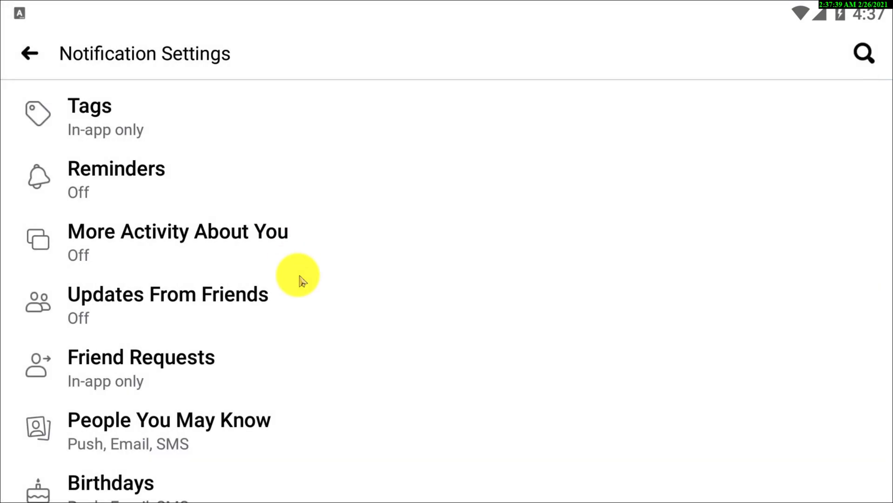
Turn off People You May Know notifications entirely and confirm.
left_click(168, 419)
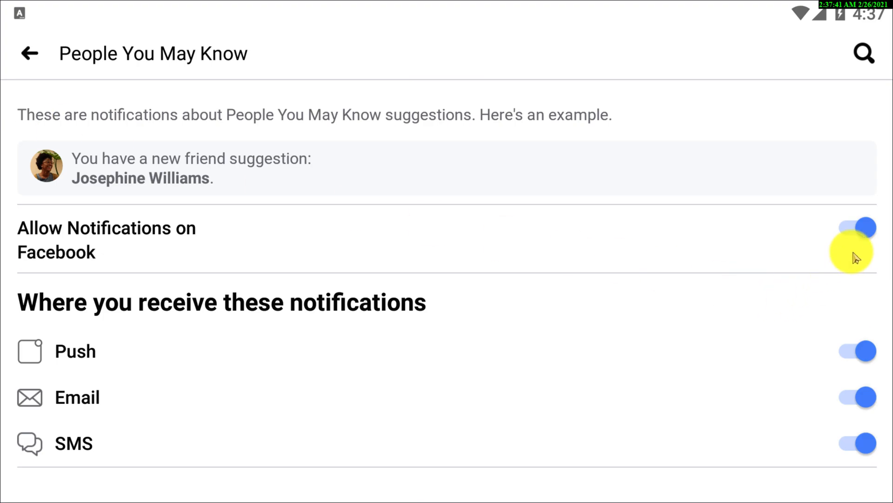
left_click(861, 226)
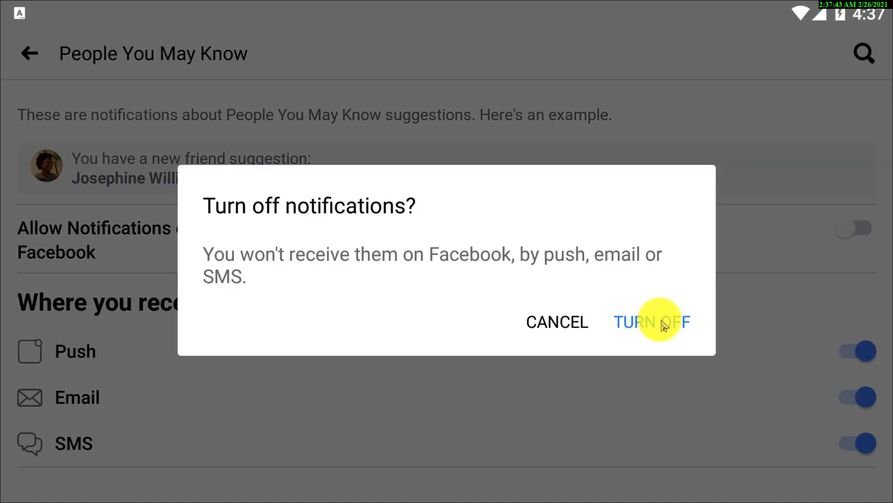
left_click(652, 321)
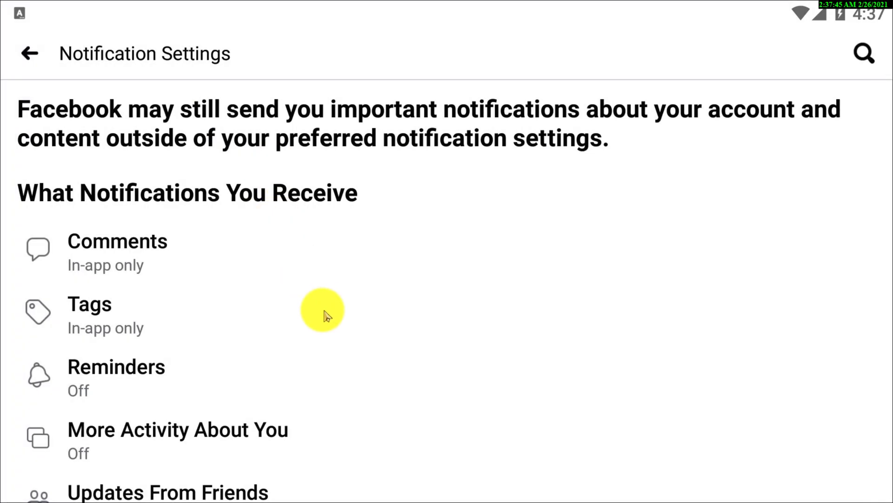
scroll("down", 3)
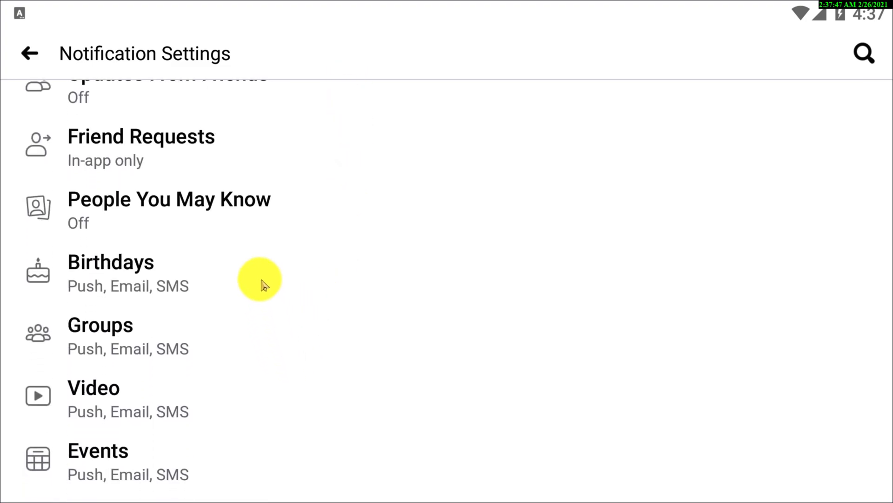
Turn off Birthdays notifications, stop Groups SMS alerts and return to the categories list.
left_click(111, 261)
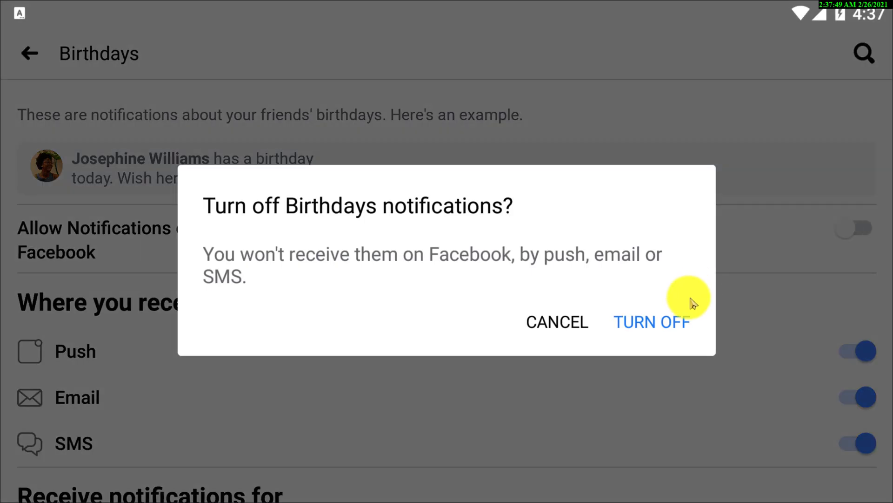
left_click(652, 322)
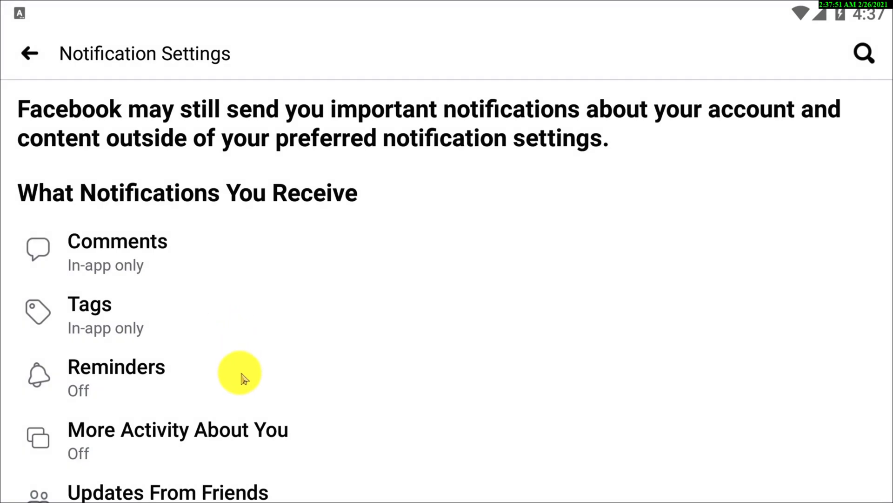
scroll("down", 3)
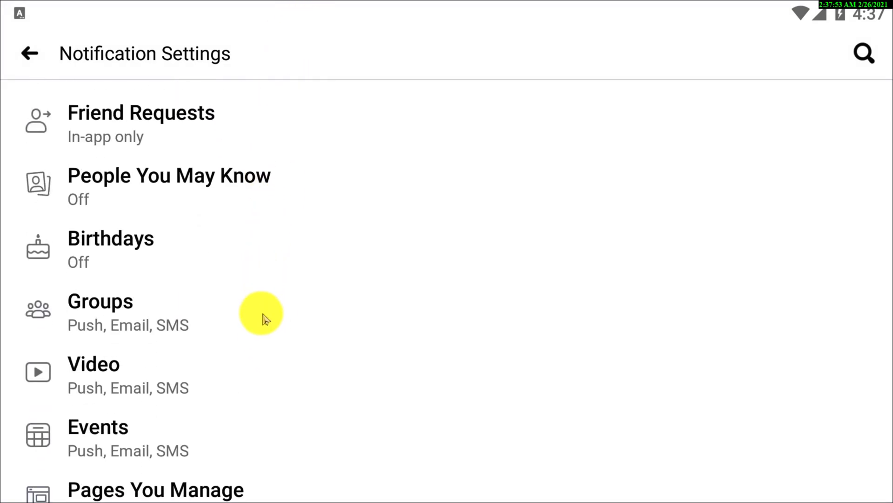
left_click(101, 300)
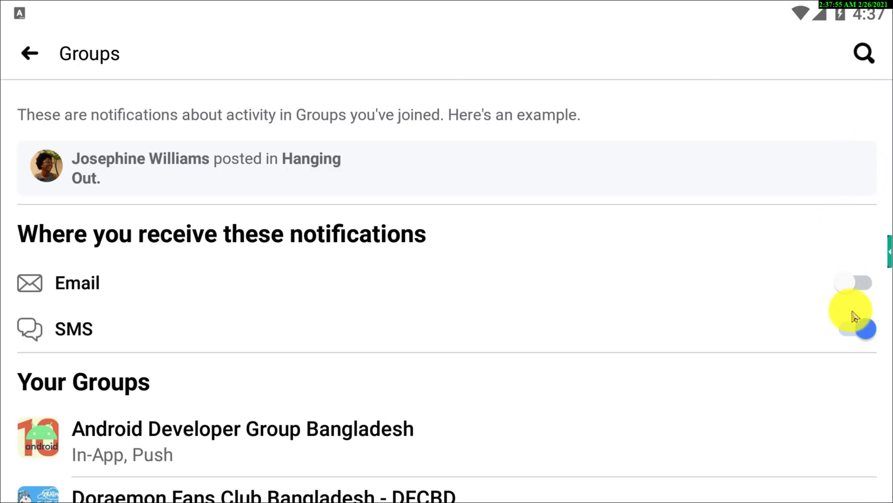
mouse_move(67, 56)
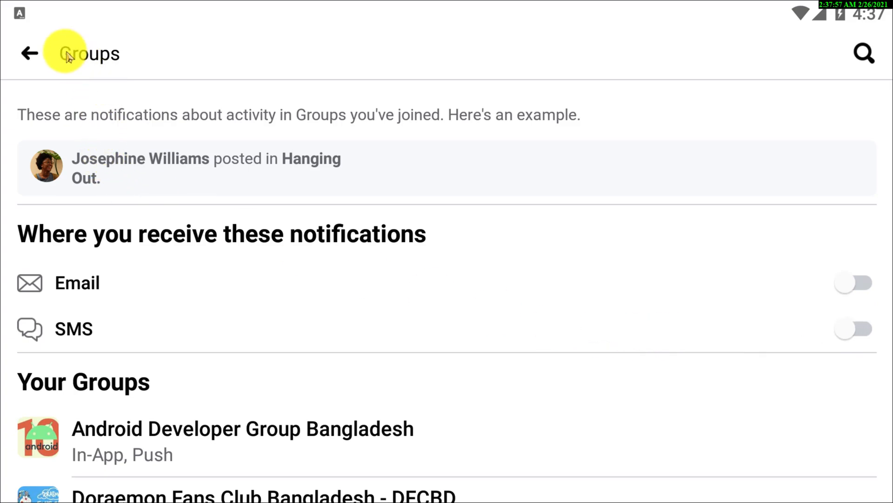
left_click(30, 53)
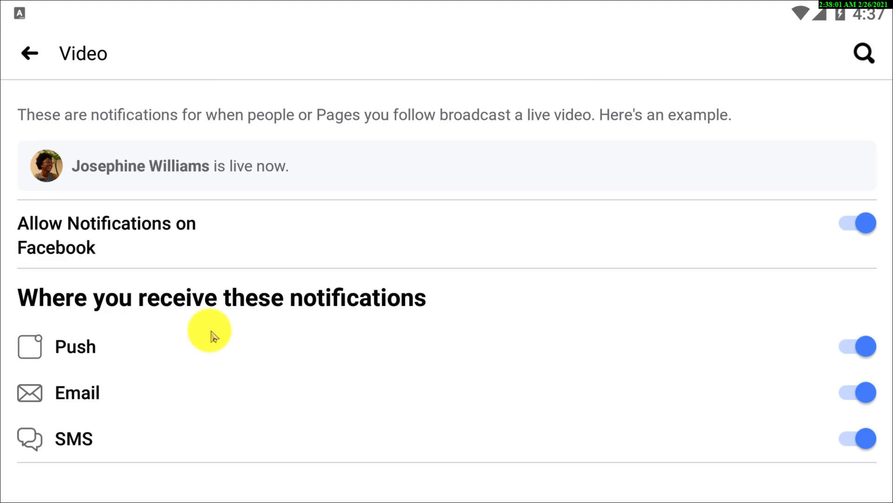
Turn off Video notifications entirely and confirm.
left_click(854, 222)
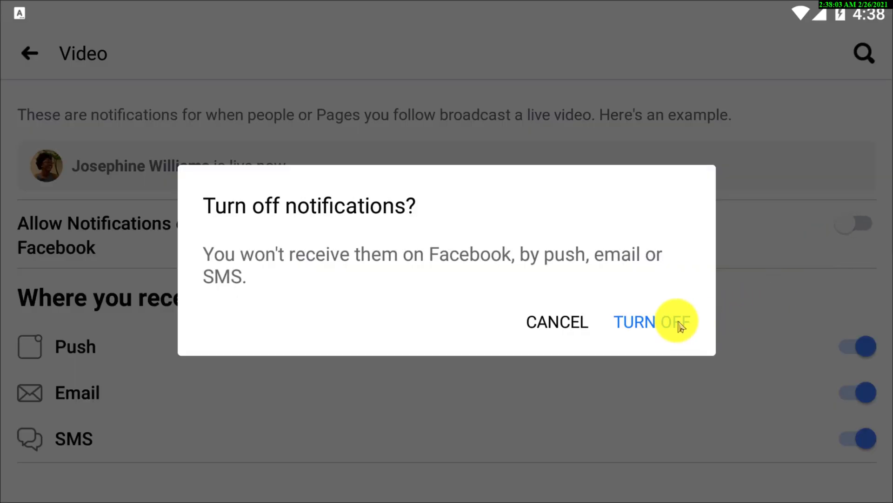
left_click(650, 321)
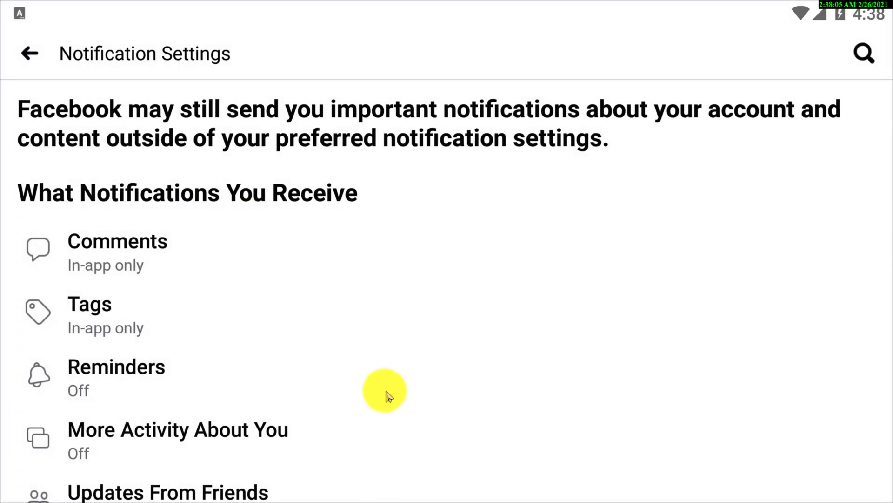
scroll("down", 3)
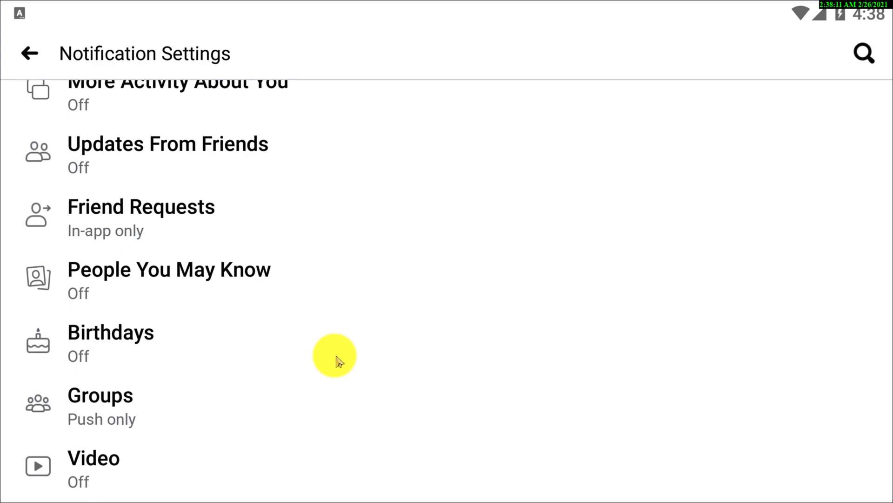
scroll("down", 3)
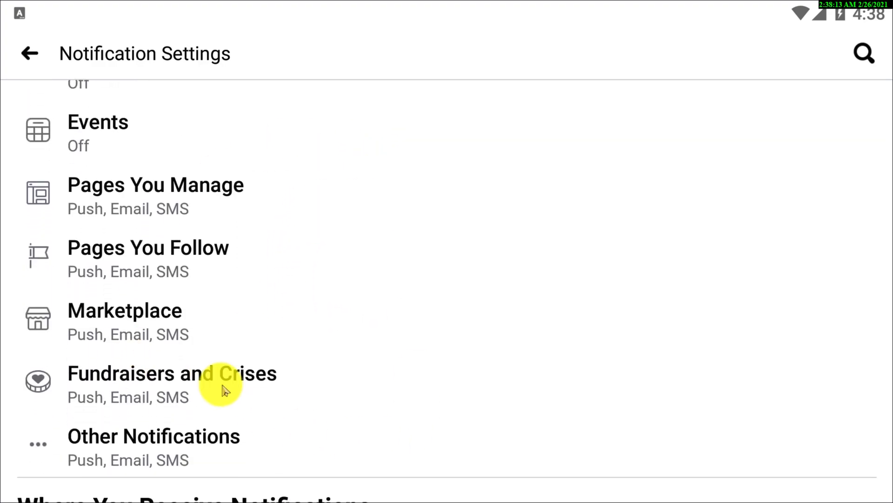
Turn off Other Notifications so it reads Off, then scroll to the delivery options.
scroll("up", 3)
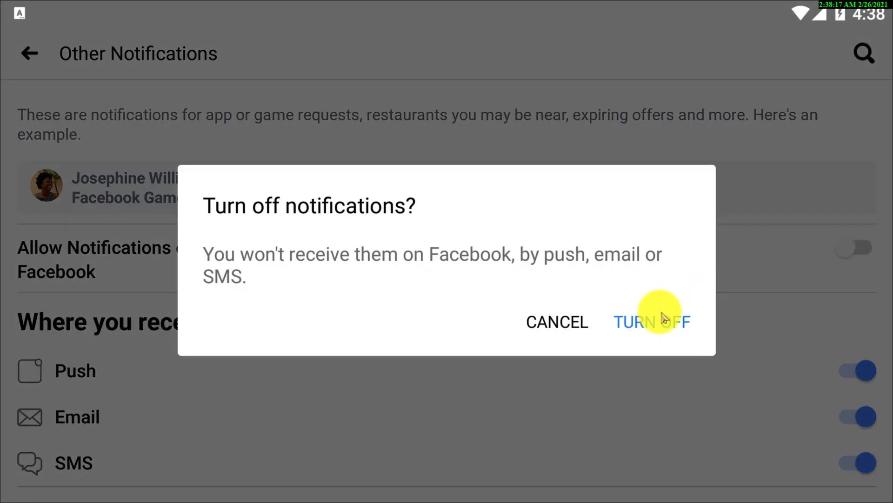
left_click(652, 321)
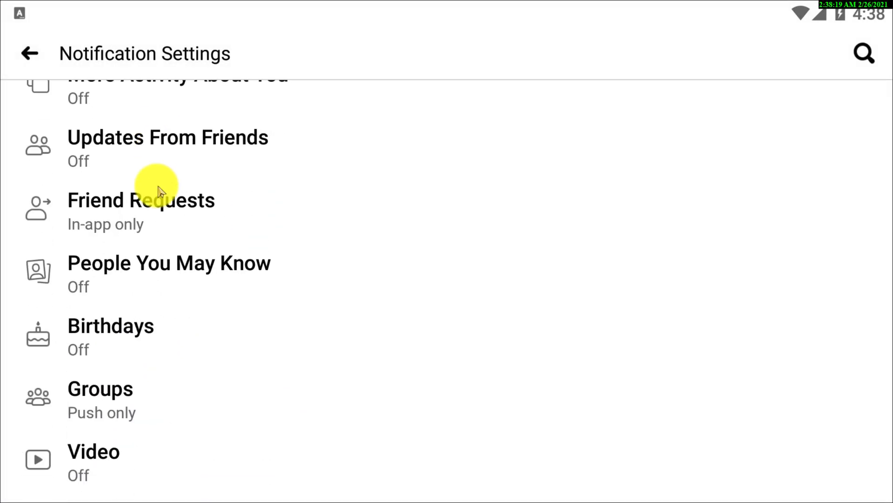
scroll("down", 3)
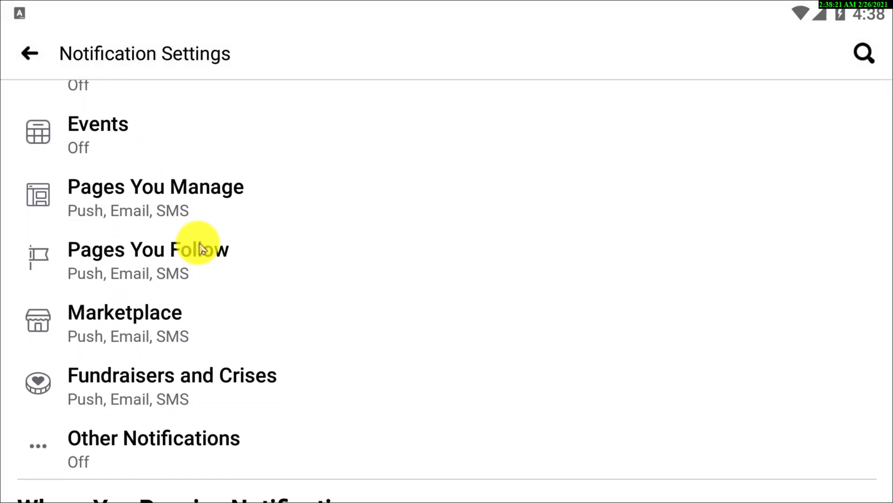
scroll("down", 3)
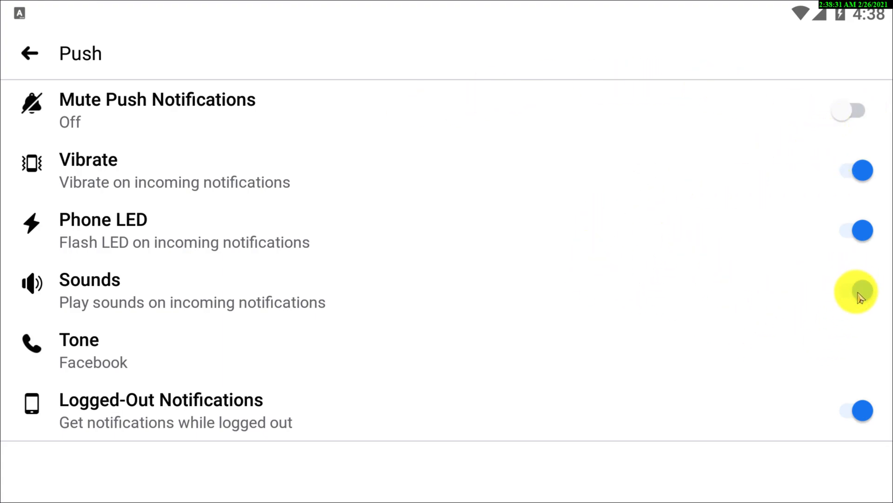
Review the Push options, toggling Sounds, and skip adding an SMS number.
left_click(849, 291)
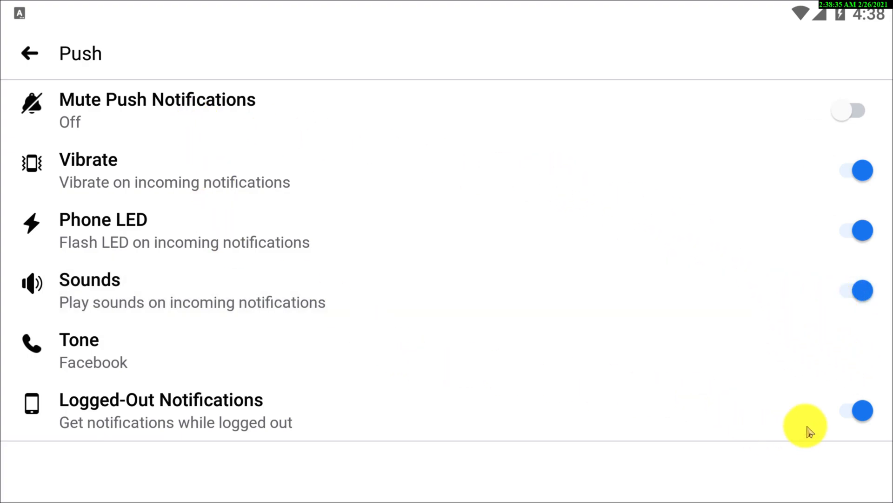
mouse_move(24, 85)
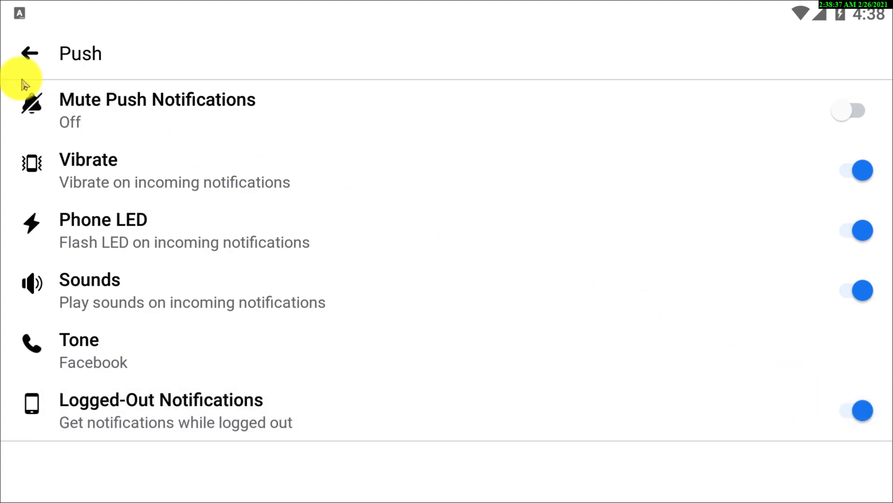
left_click(27, 53)
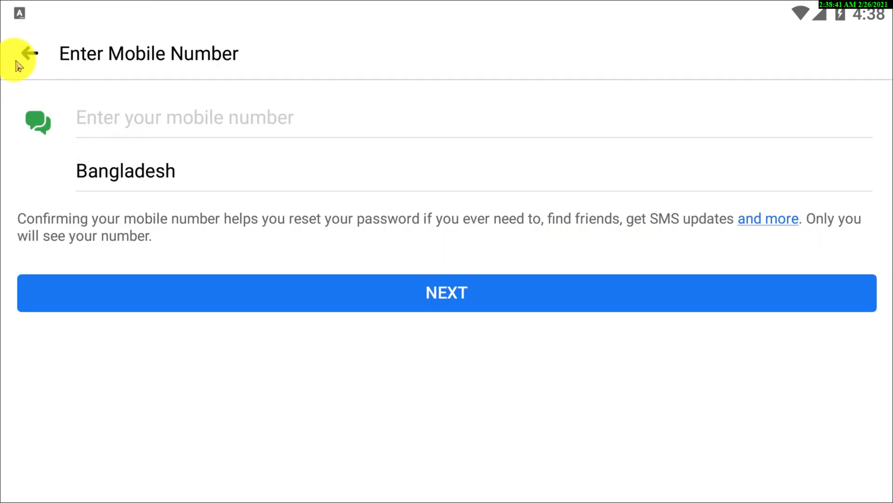
left_click(23, 53)
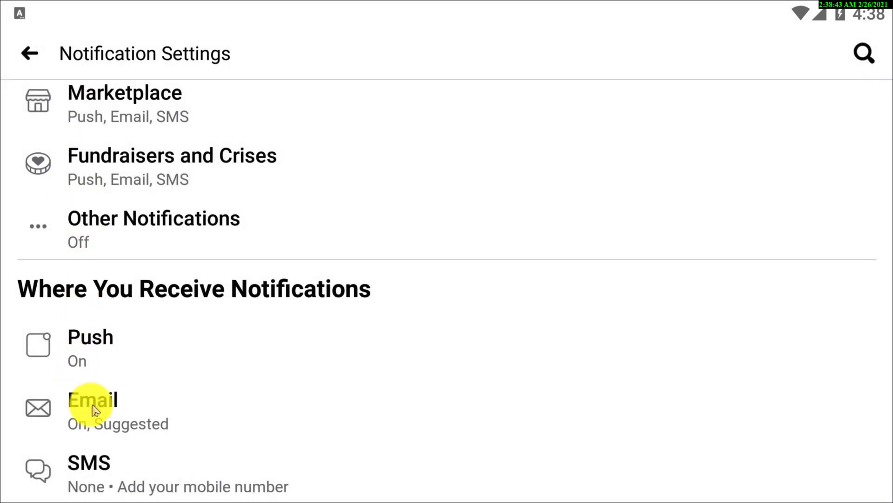
Review the Email notification options and return to the settings list.
left_click(93, 408)
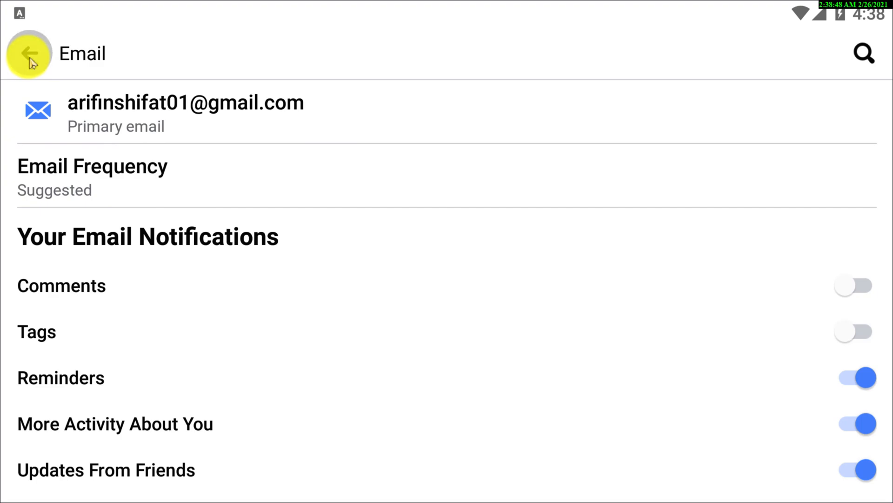
left_click(29, 53)
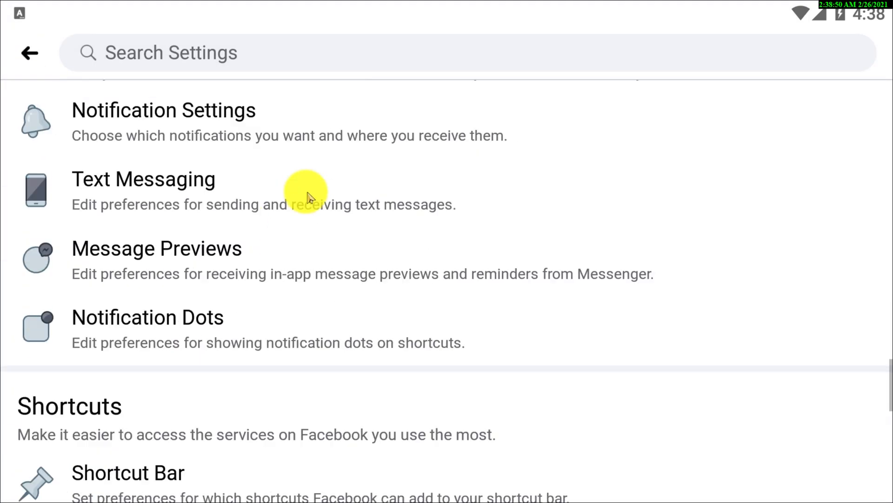
scroll("down", 3)
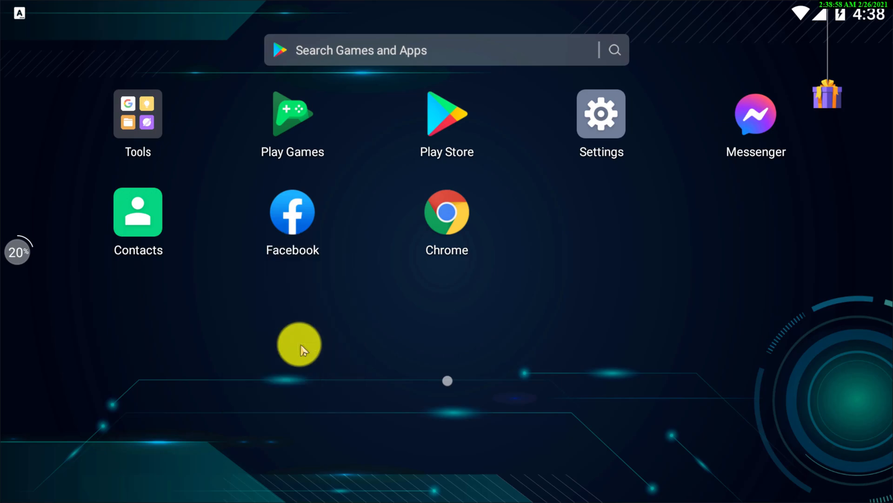
In Facebook's Android App info, set Notifications to Block all.
left_click(292, 212)
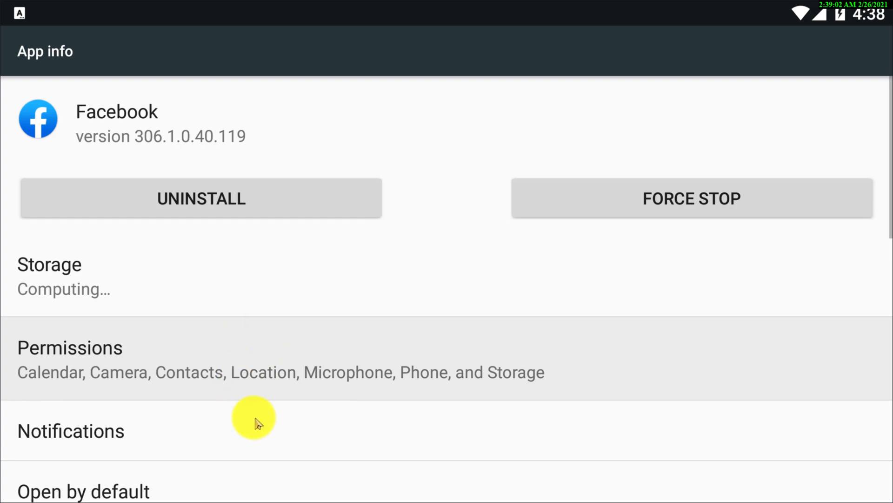
scroll("down", 3)
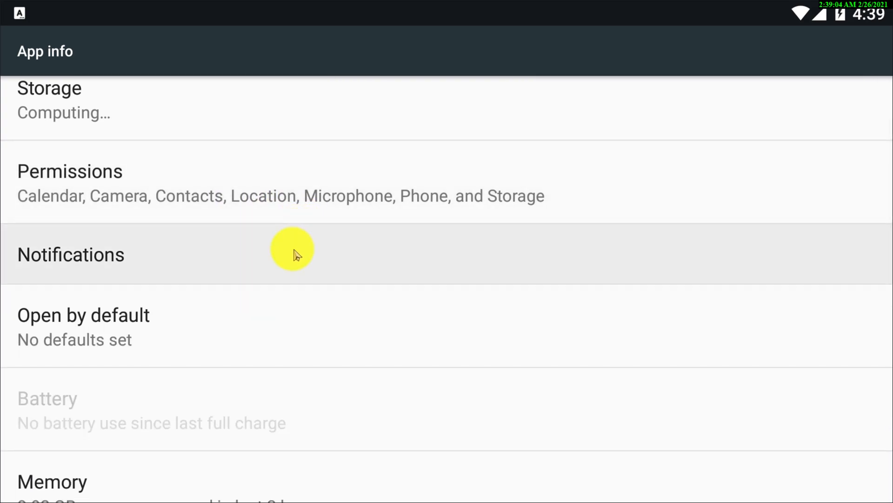
left_click(71, 254)
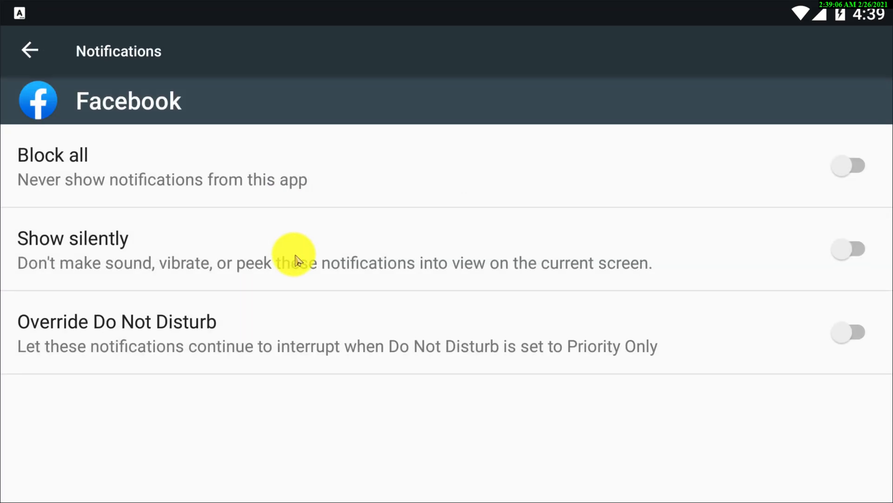
mouse_move(792, 185)
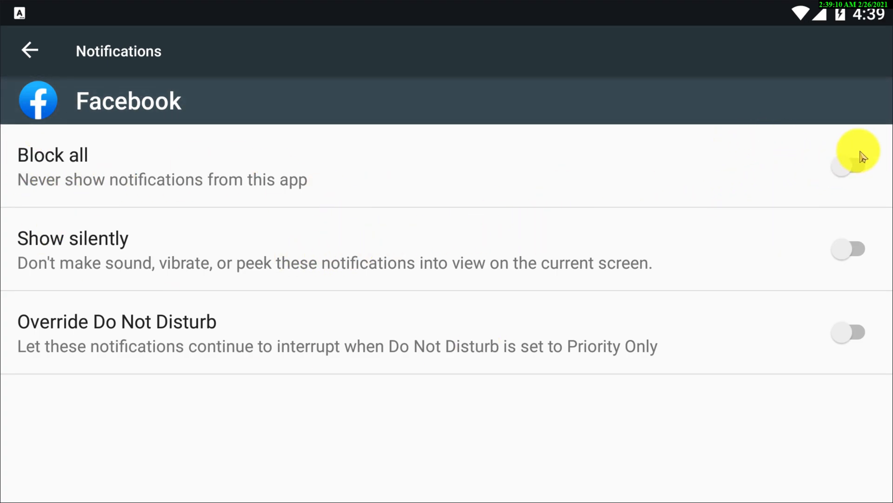
left_click(849, 167)
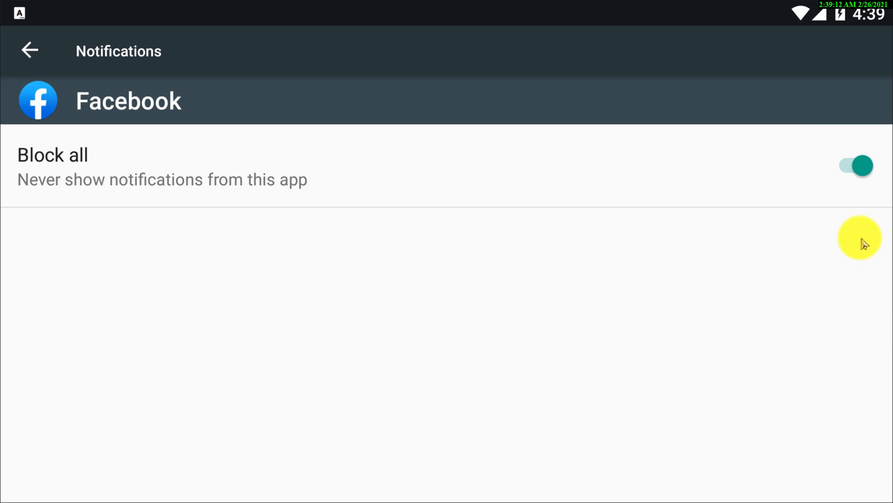
mouse_move(427, 141)
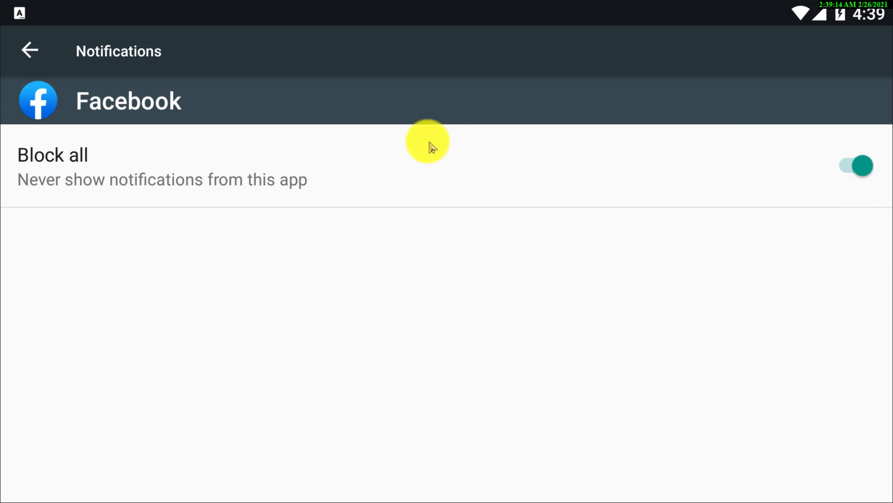
left_click(30, 50)
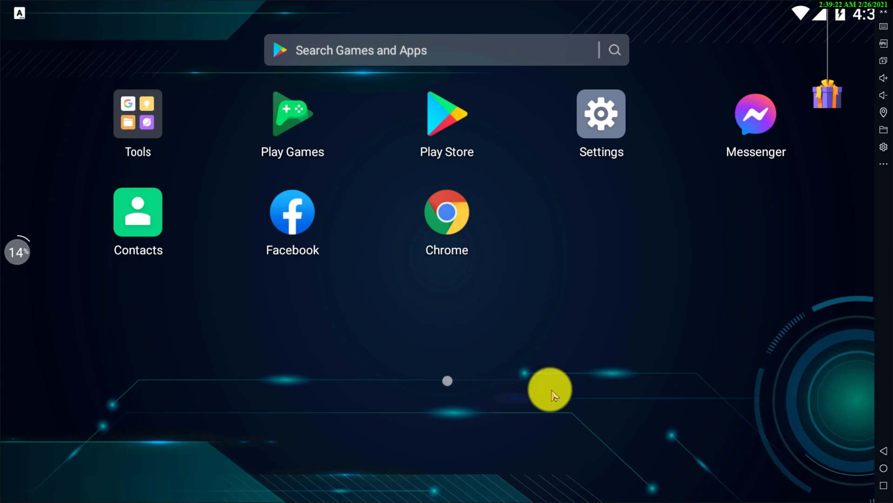
mouse_move(610, 326)
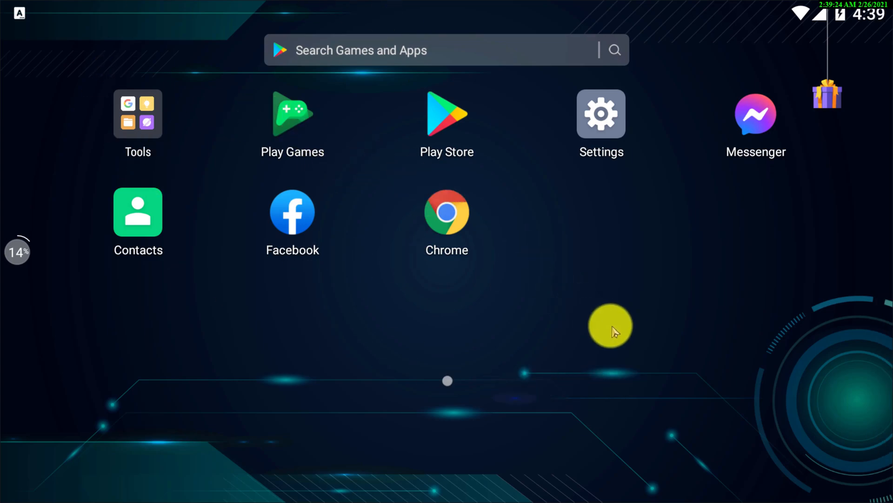
mouse_move(682, 449)
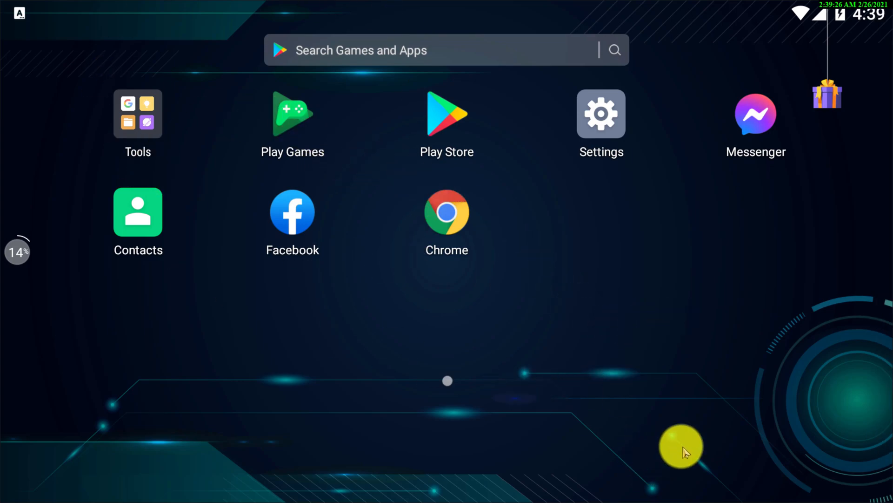